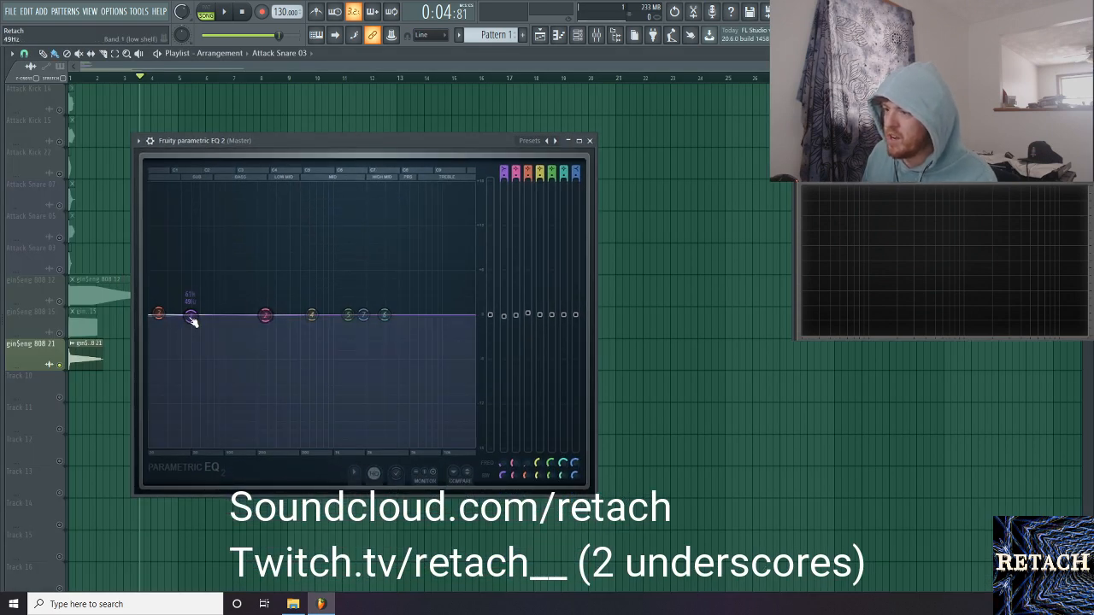
Step: Sweep Band 1's low-shelf node rightward into the low end while Attack Kick 14 plays
drag(189, 316, 209, 318)
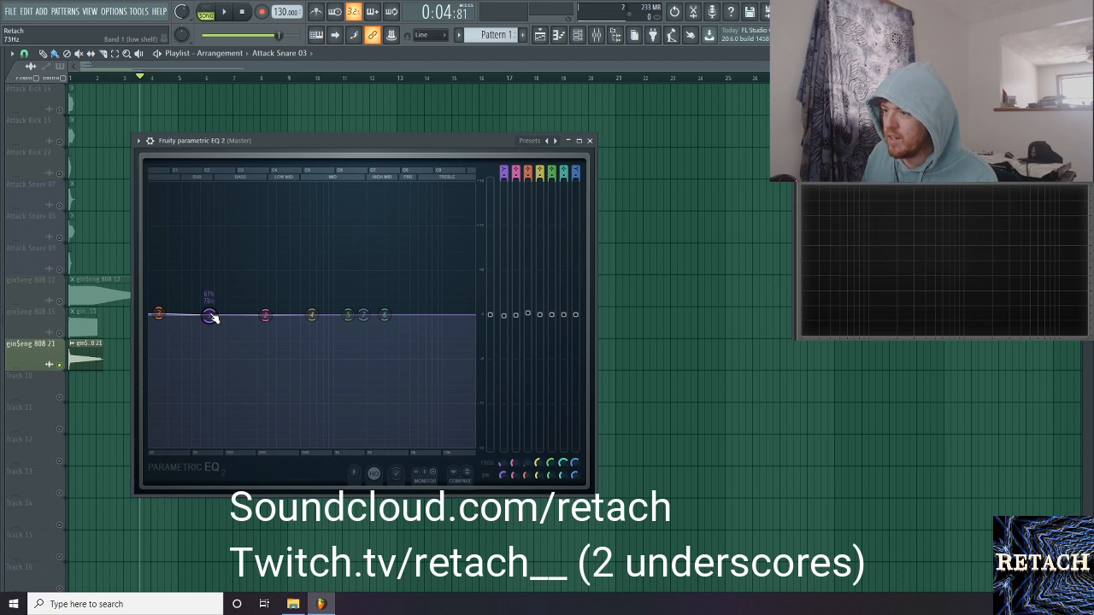
right_click(208, 316)
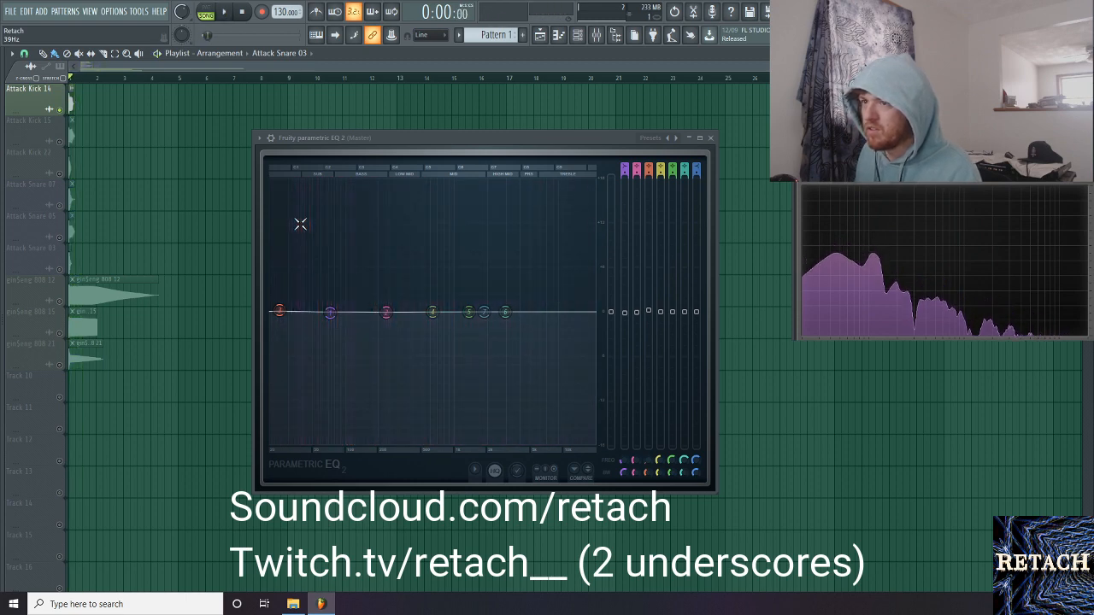
Step: Snap Band 1 to the key D1 (36.7 Hz) for Attack Kick 14 via the Key menu
click(224, 18)
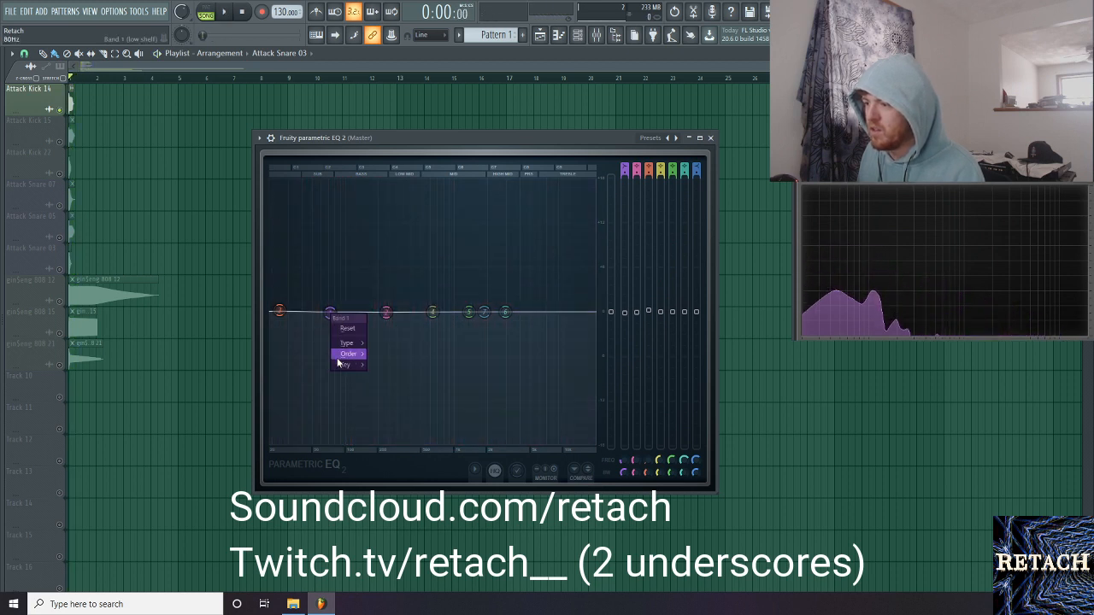
click(345, 364)
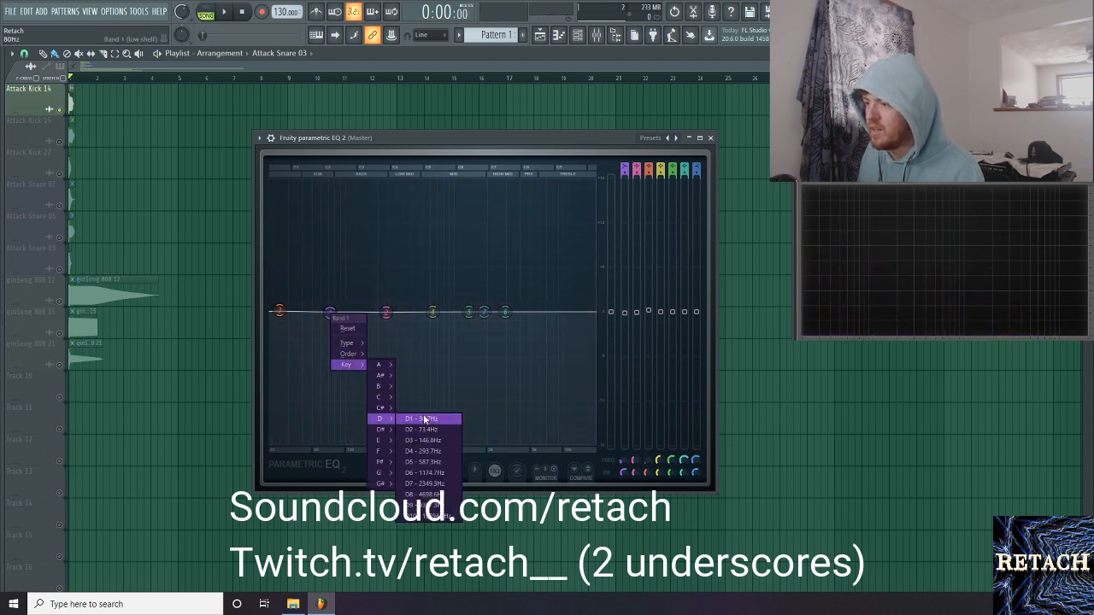
click(423, 419)
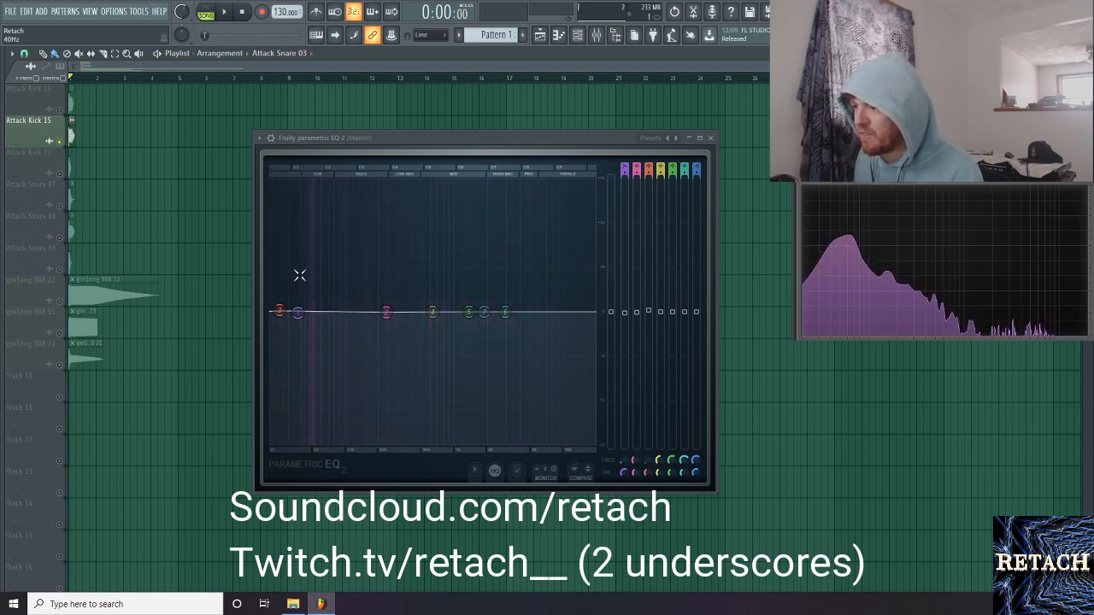
Step: Snap Band 1 to G#1 (51.9 Hz) for Attack Kick 15, then audition Attack Kick 22
right_click(297, 312)
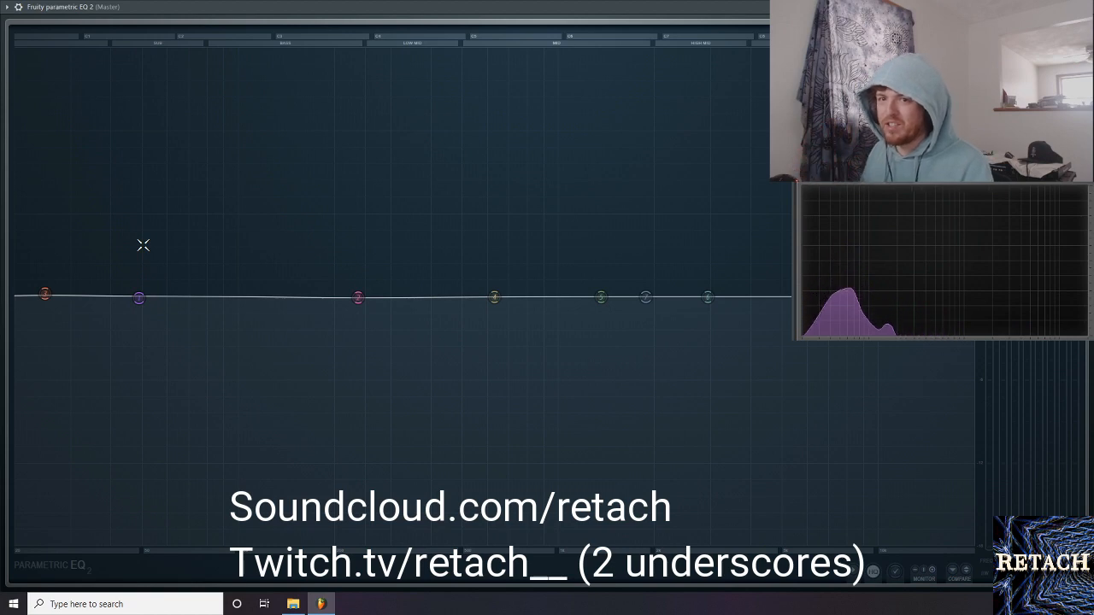
right_click(139, 298)
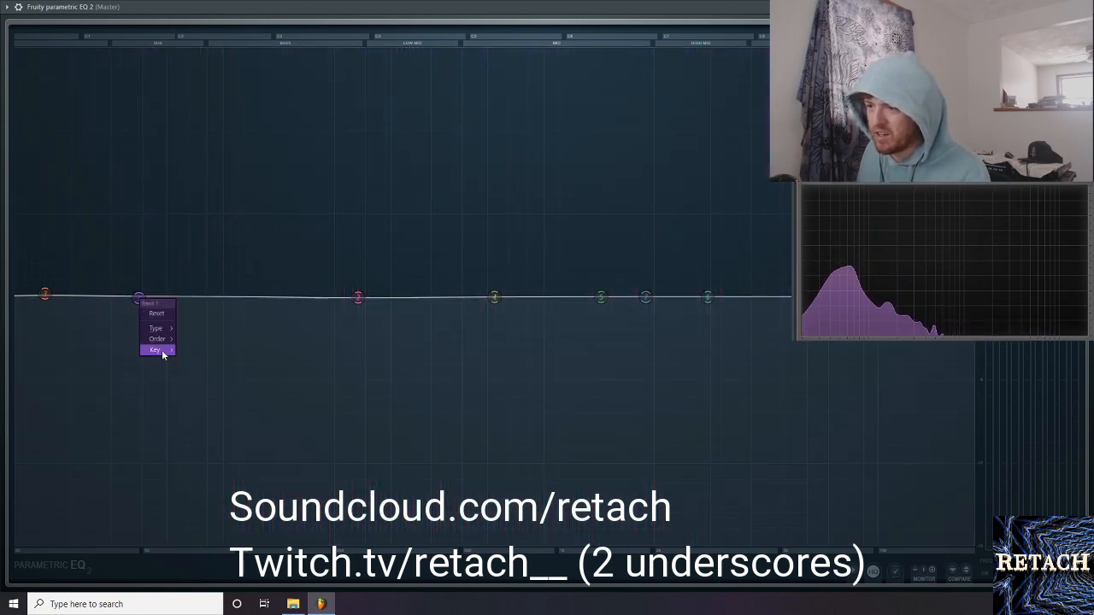
click(156, 350)
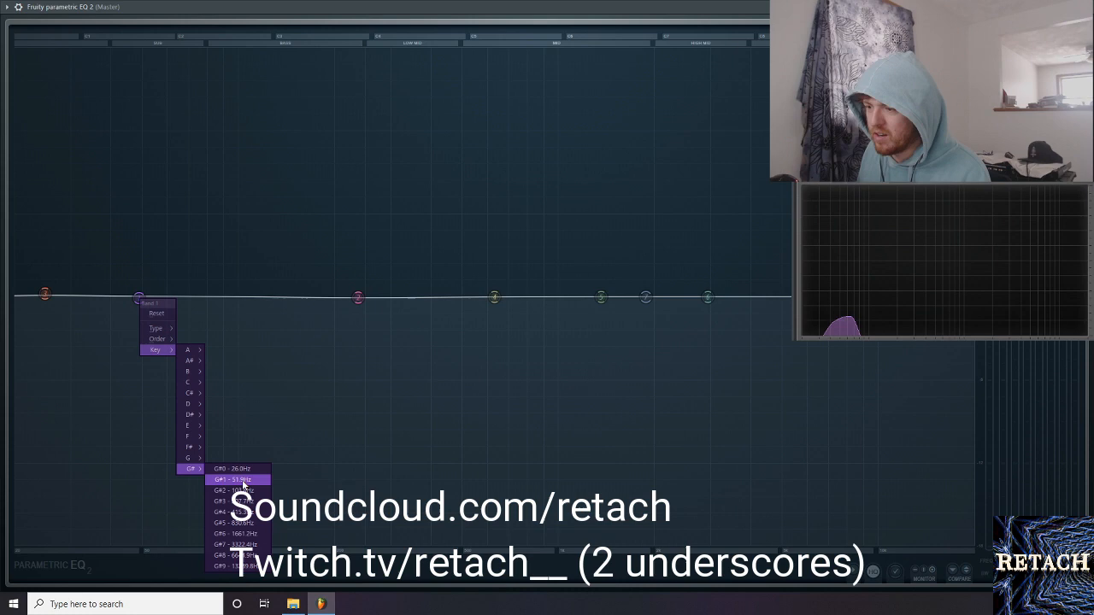
click(237, 479)
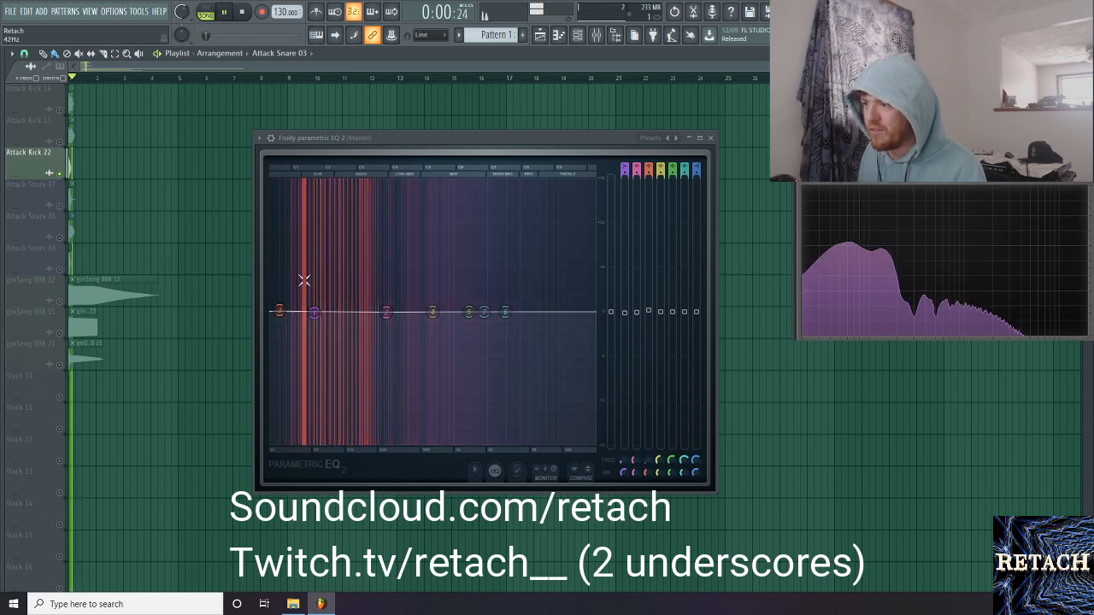
Step: Snap Band 1 to F#1 (46.2 Hz) for Attack Kick 22, then audition Attack Snare 07
right_click(315, 313)
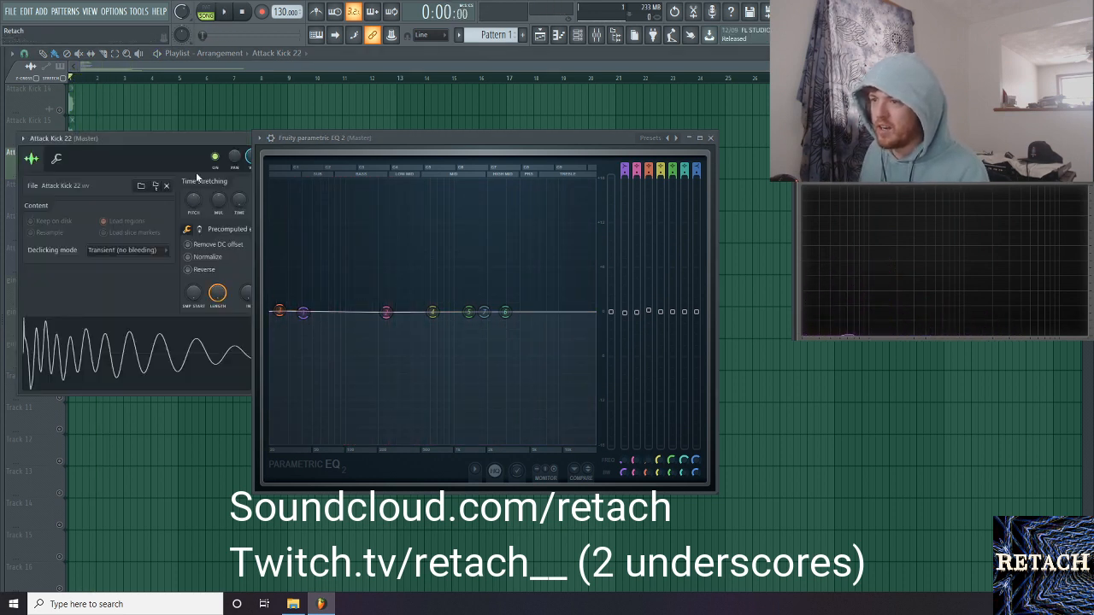
right_click(278, 313)
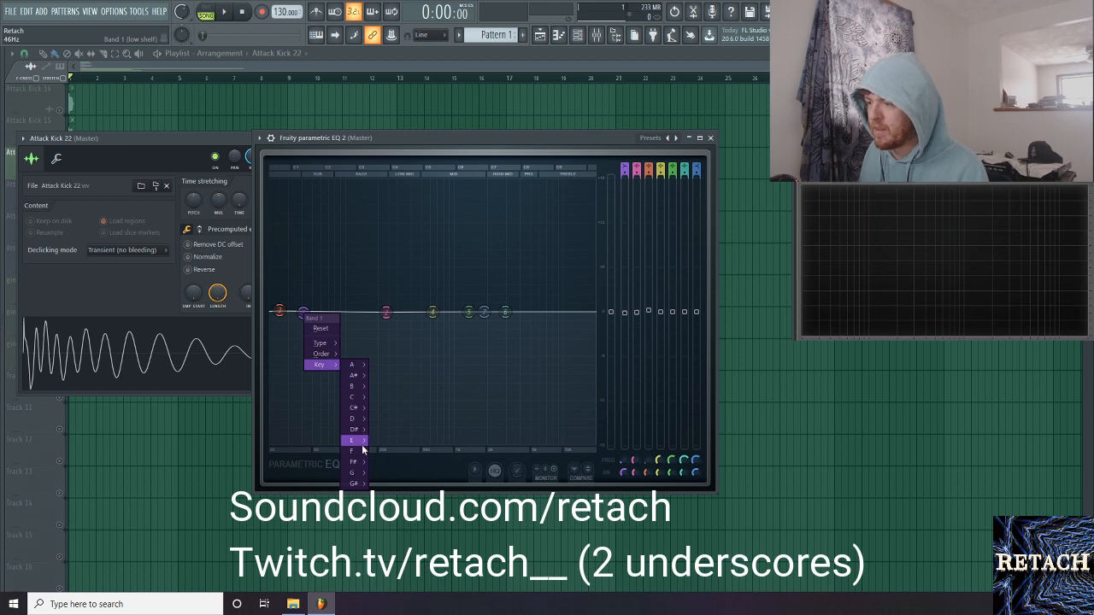
click(351, 440)
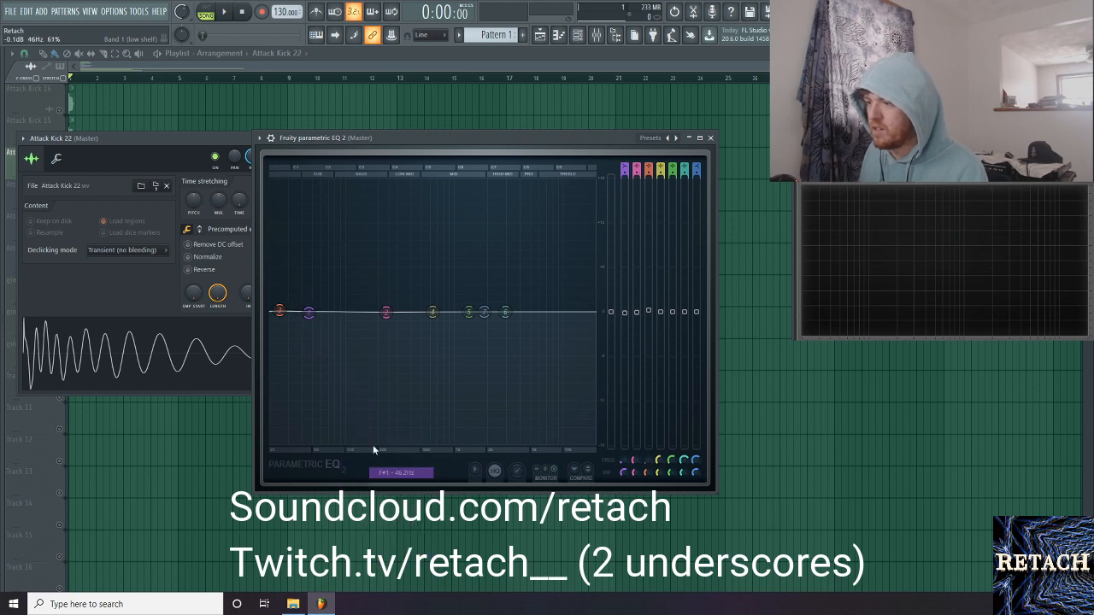
click(224, 16)
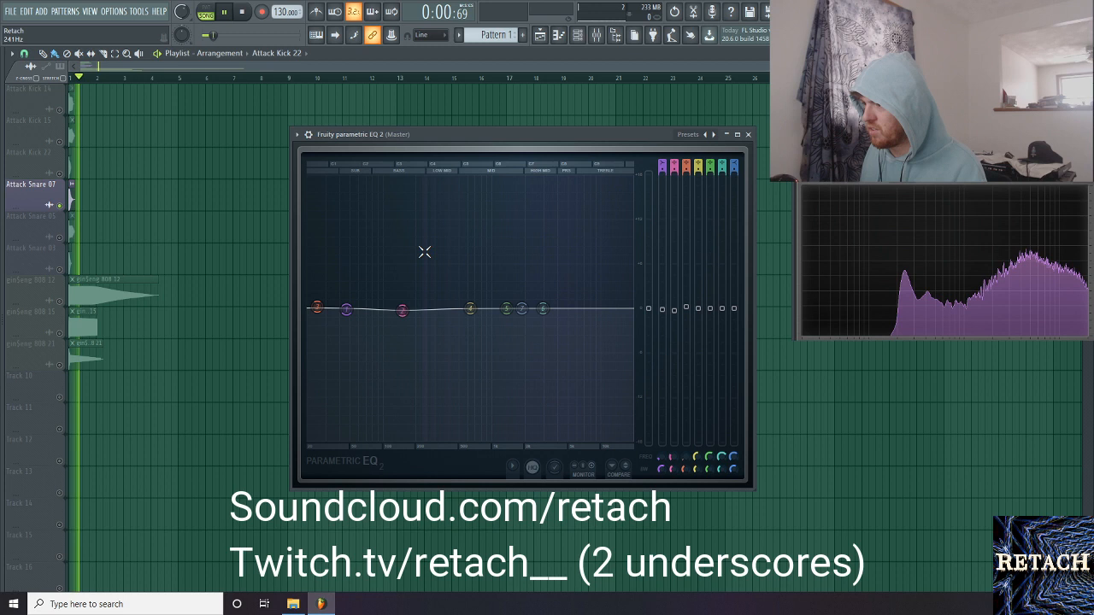
Step: Snap the peaking Band 2 to B3, then correct it to A#3 (233.1 Hz) for Attack Snare 07
right_click(402, 308)
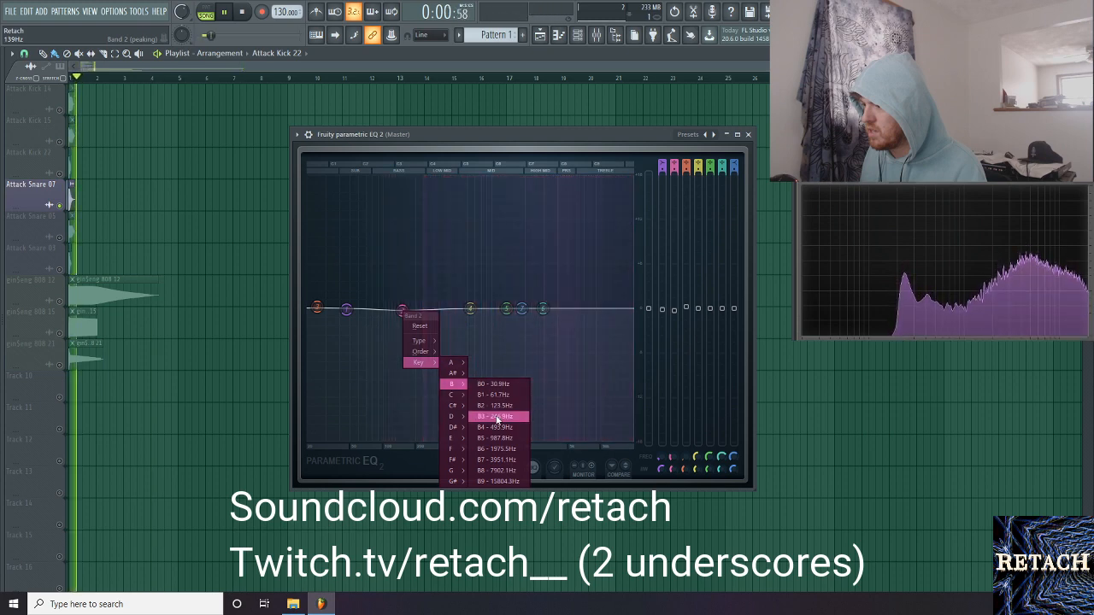
click(497, 417)
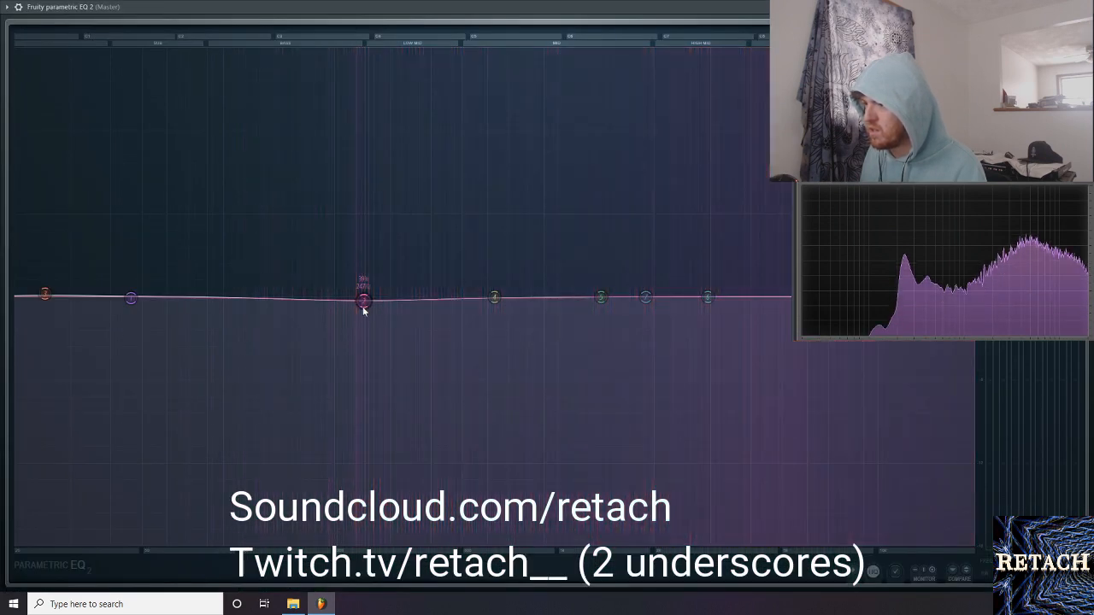
right_click(360, 300)
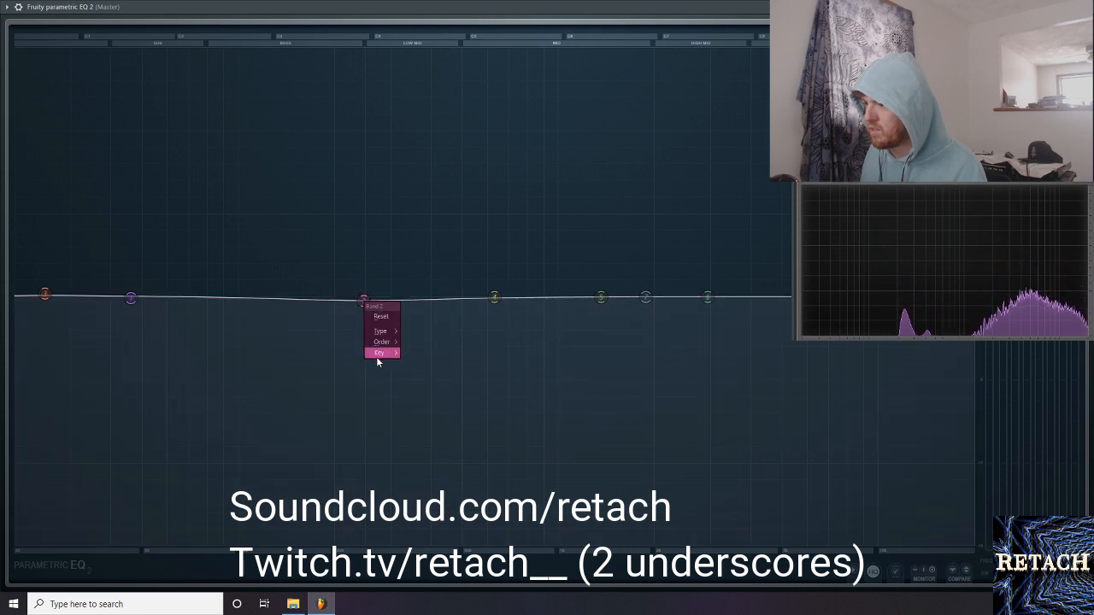
click(380, 352)
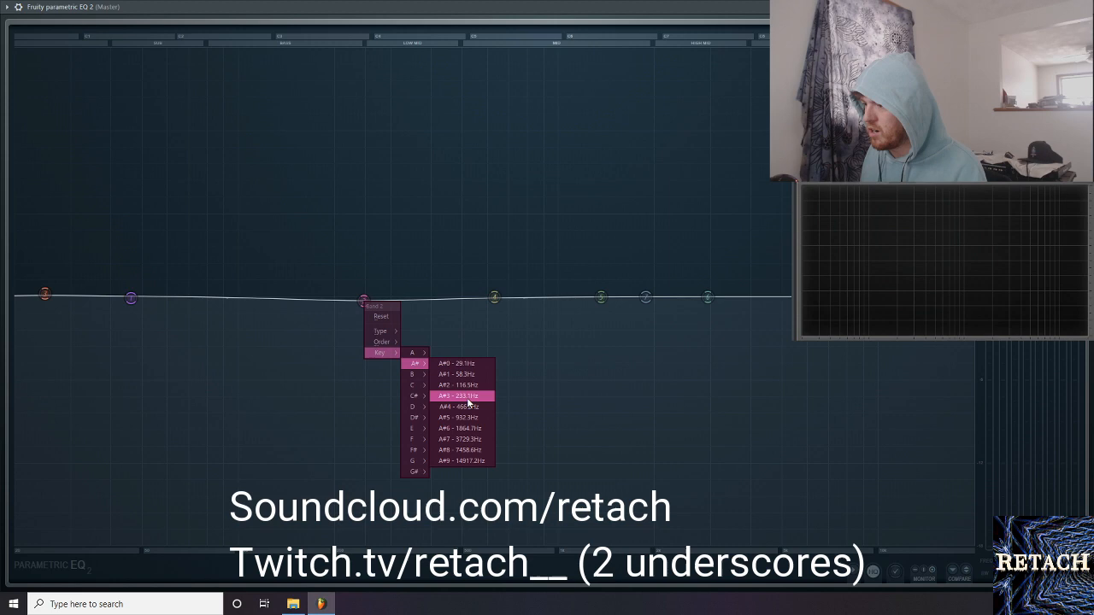
click(460, 396)
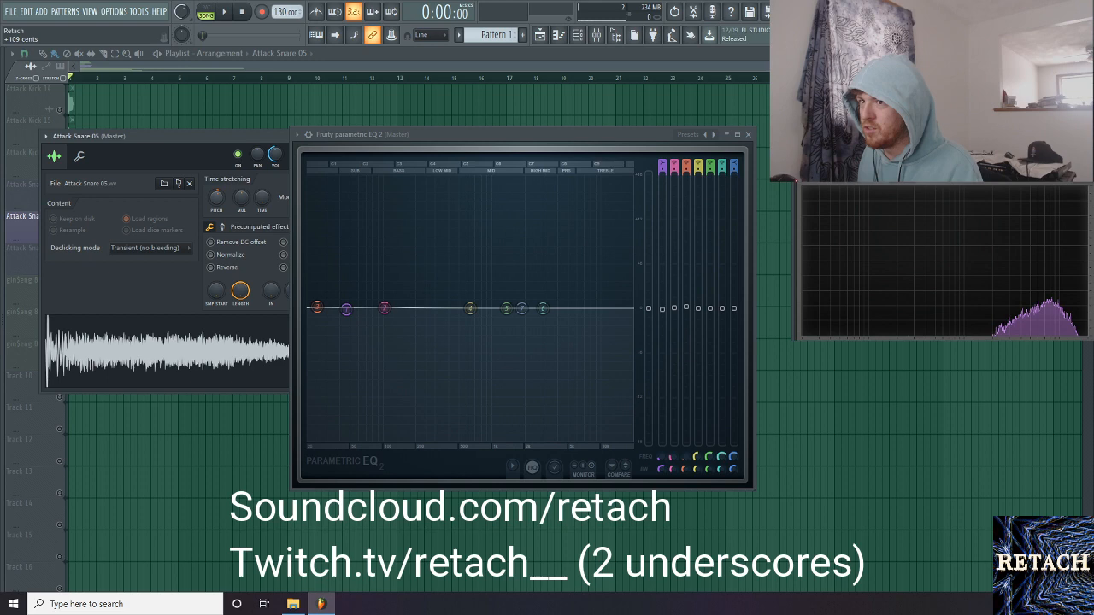
Step: Audition Attack Snare 05 and snap Band 2 to A3 (220 Hz), reopening its Key menu
click(224, 14)
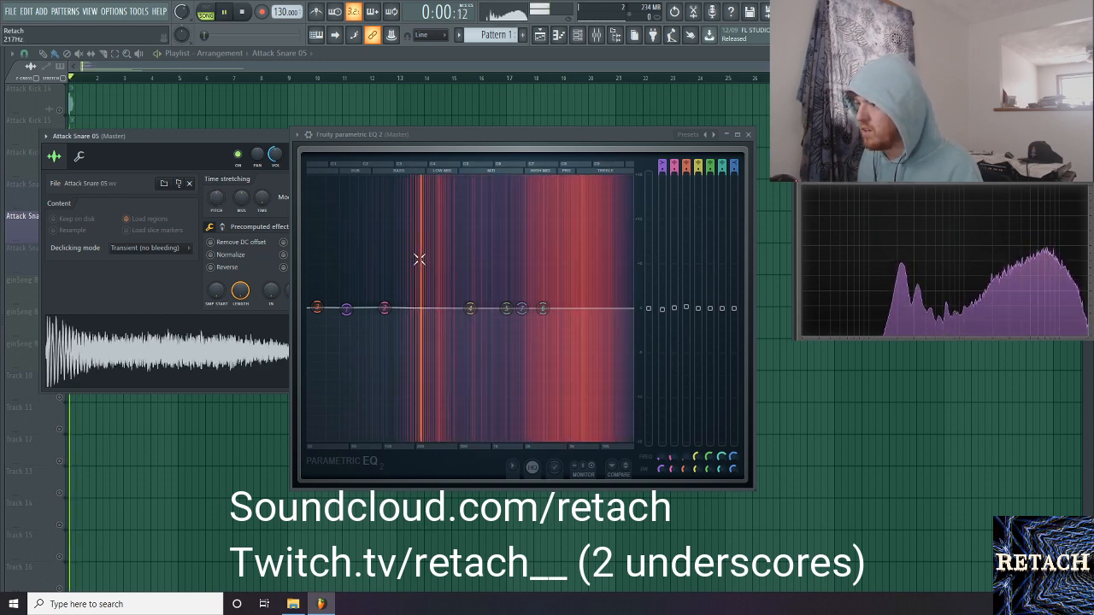
right_click(384, 309)
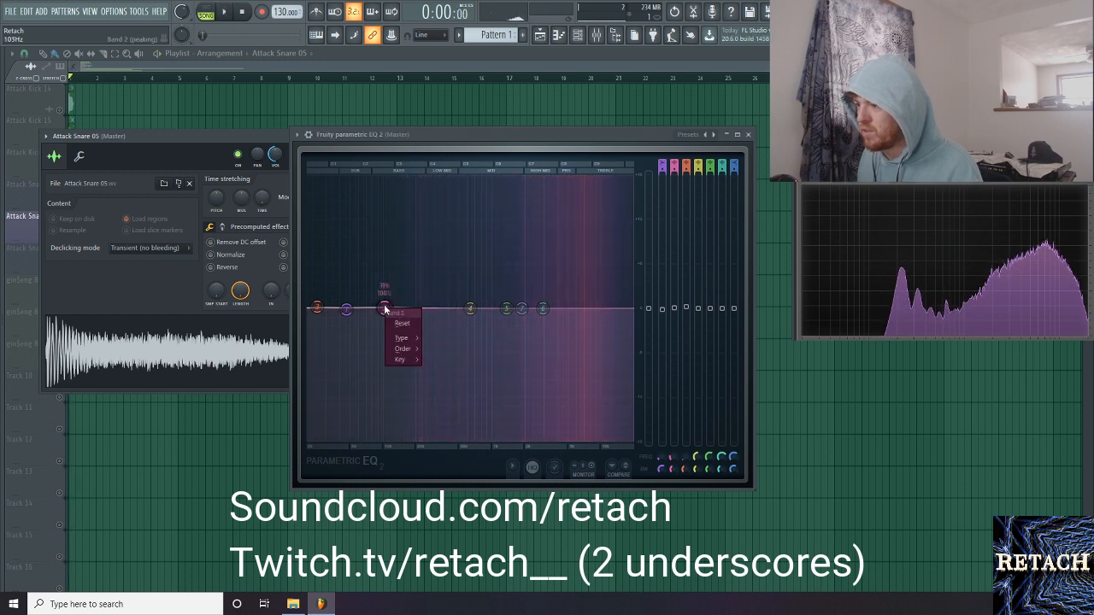
click(401, 359)
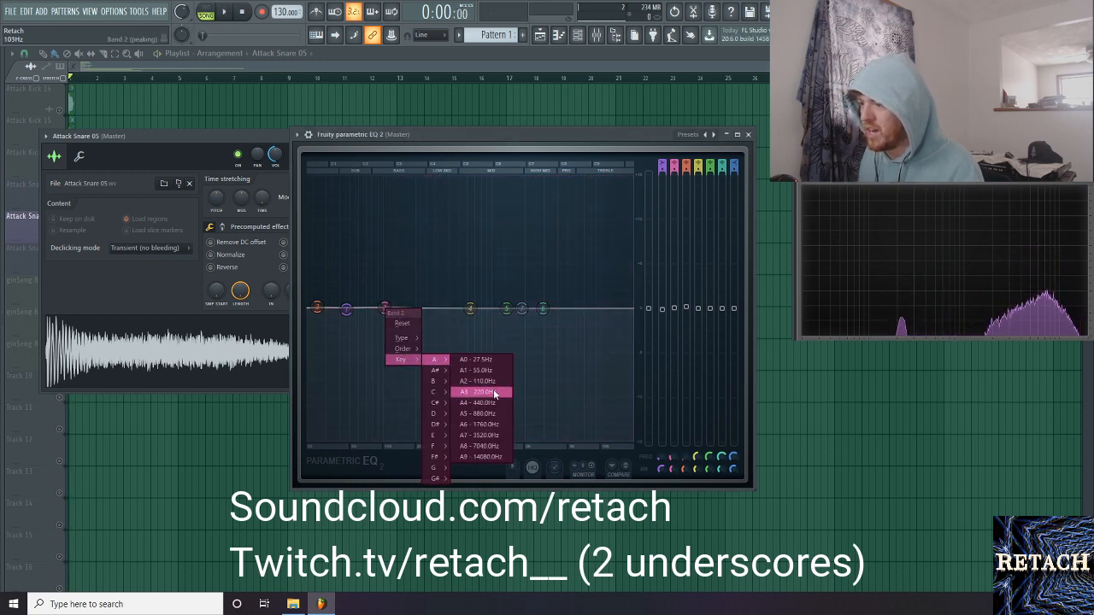
click(479, 392)
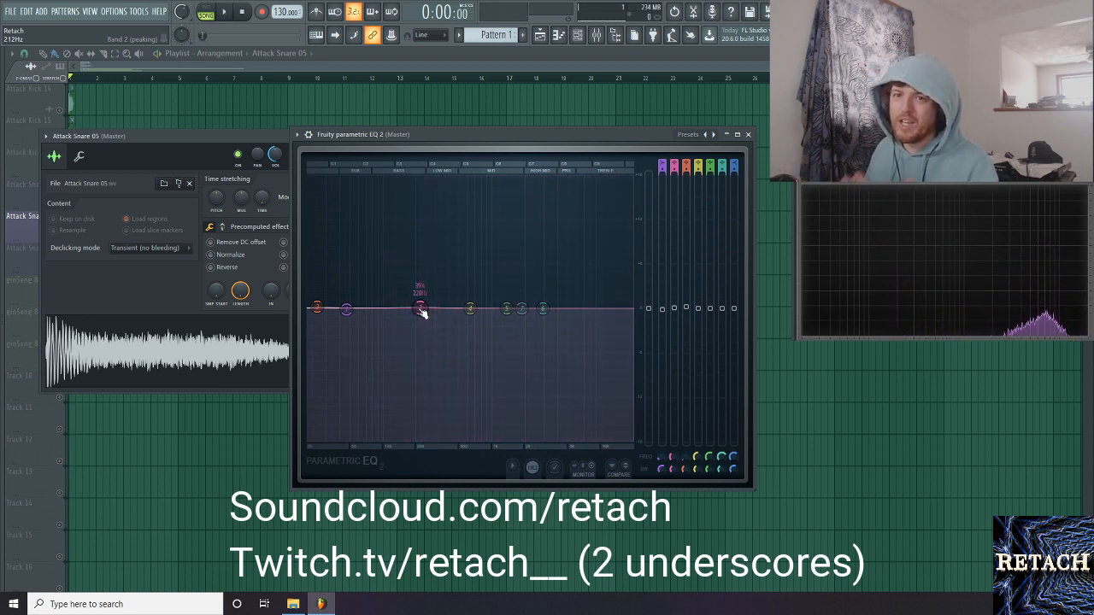
right_click(419, 310)
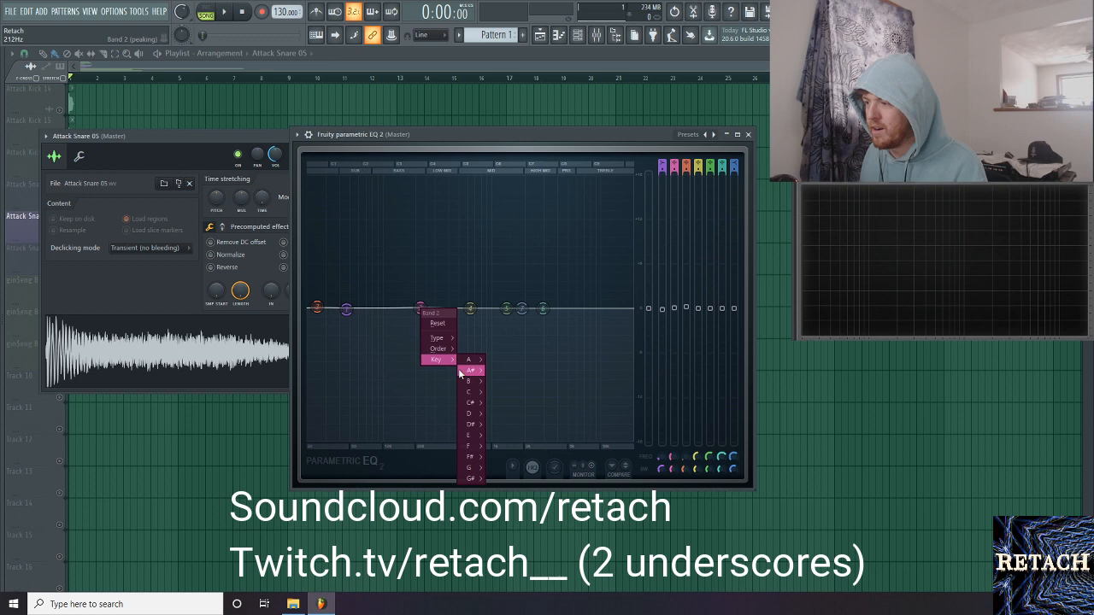
mouse_move(471, 370)
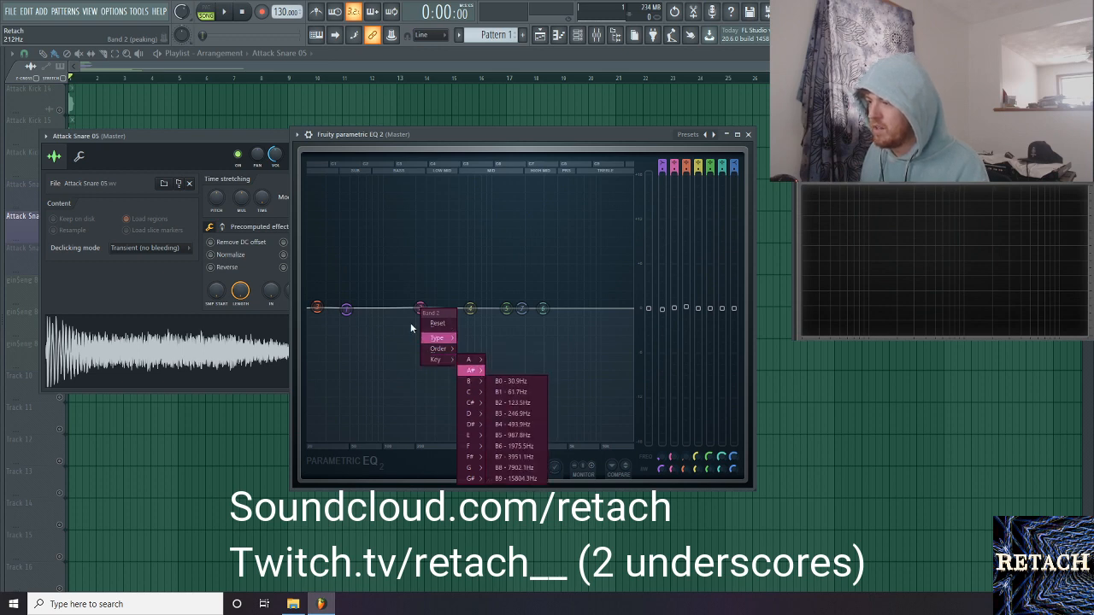
click(418, 308)
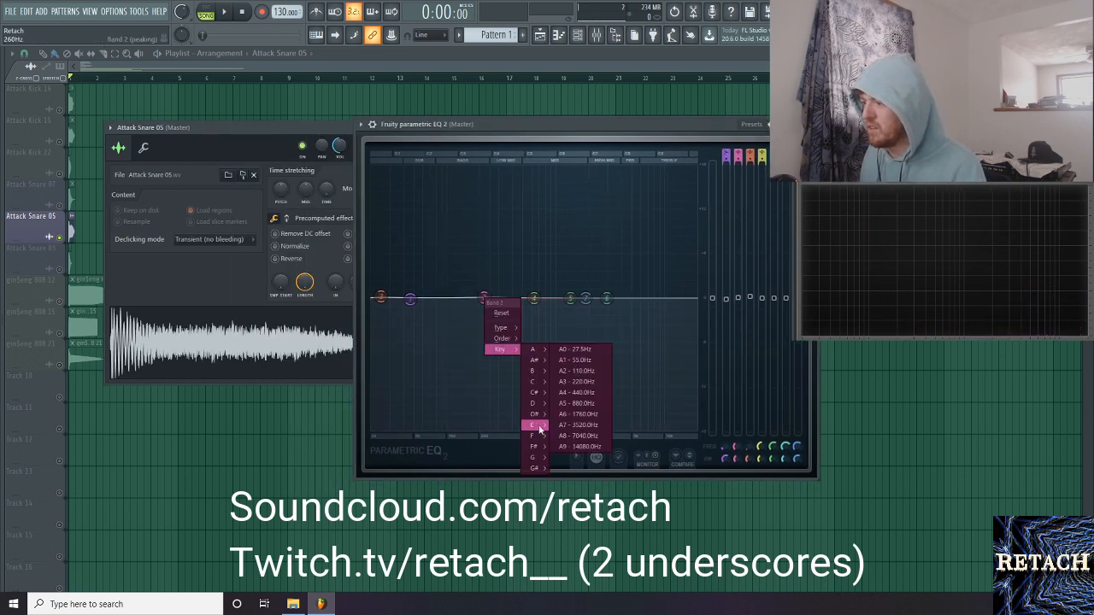
Step: Snap Band 2 to a slightly lower note near 217 Hz for Attack Snare 03, then play ginSeng 808 12
click(534, 425)
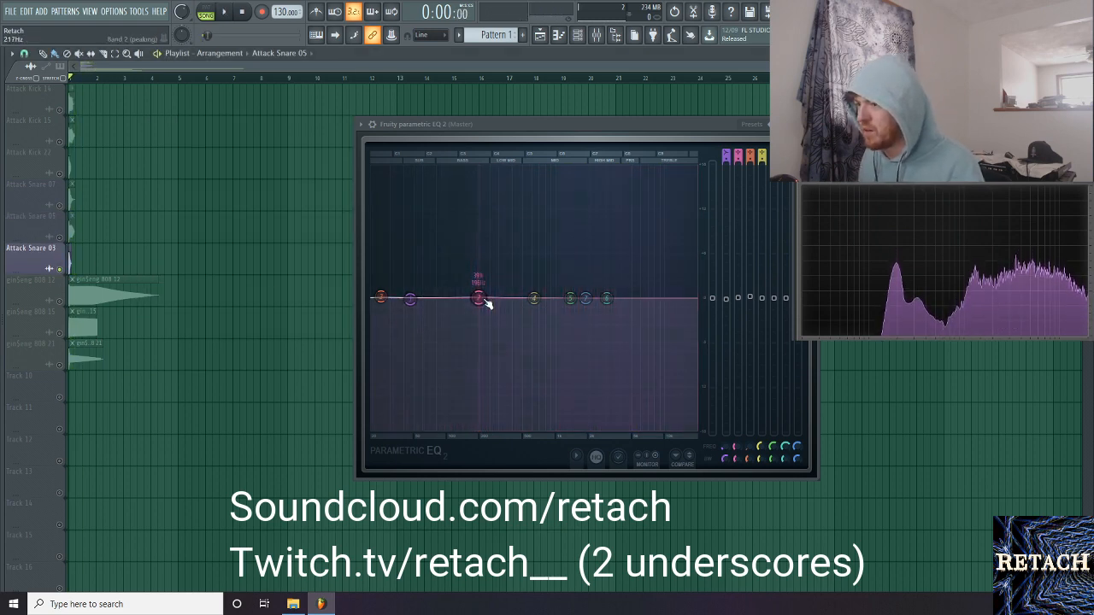
click(225, 14)
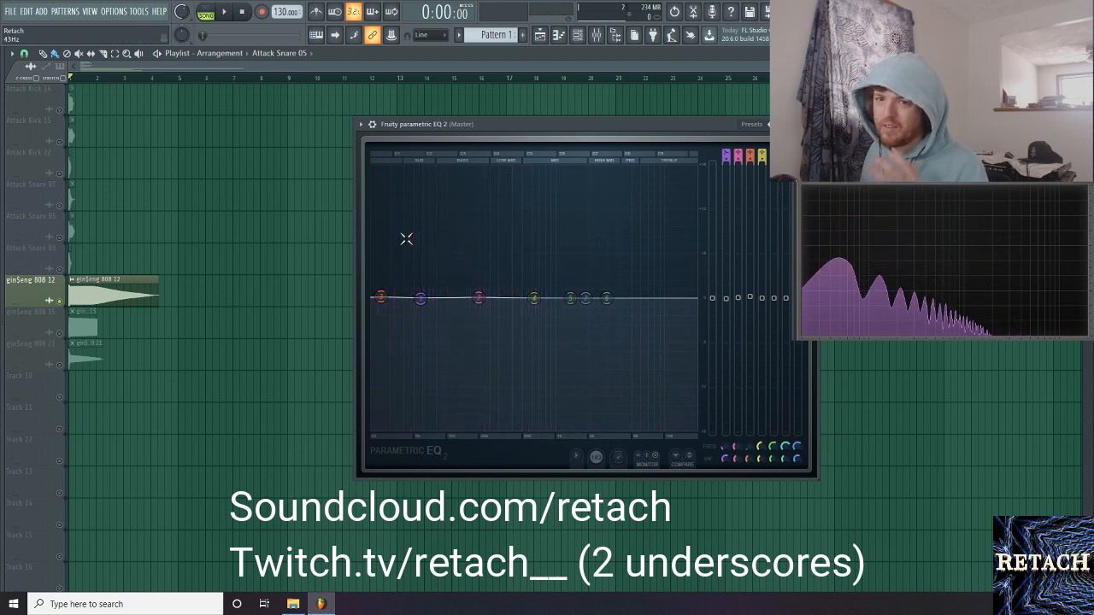
Step: Audition ginSeng 808 15 and shift Band 1 lower, near 41 Hz, via its Key menu
click(224, 16)
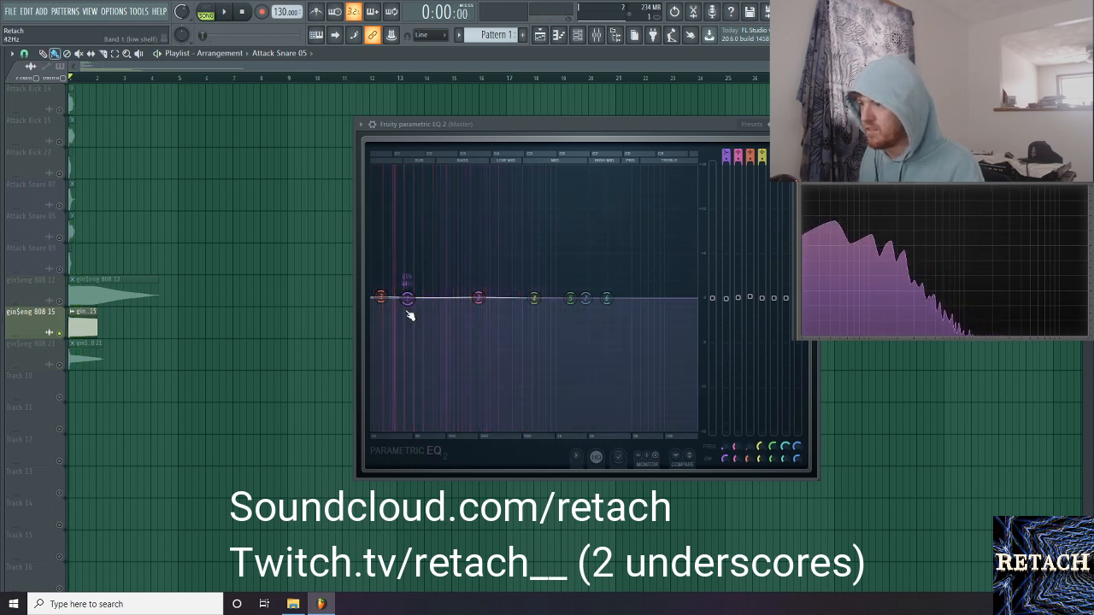
right_click(408, 299)
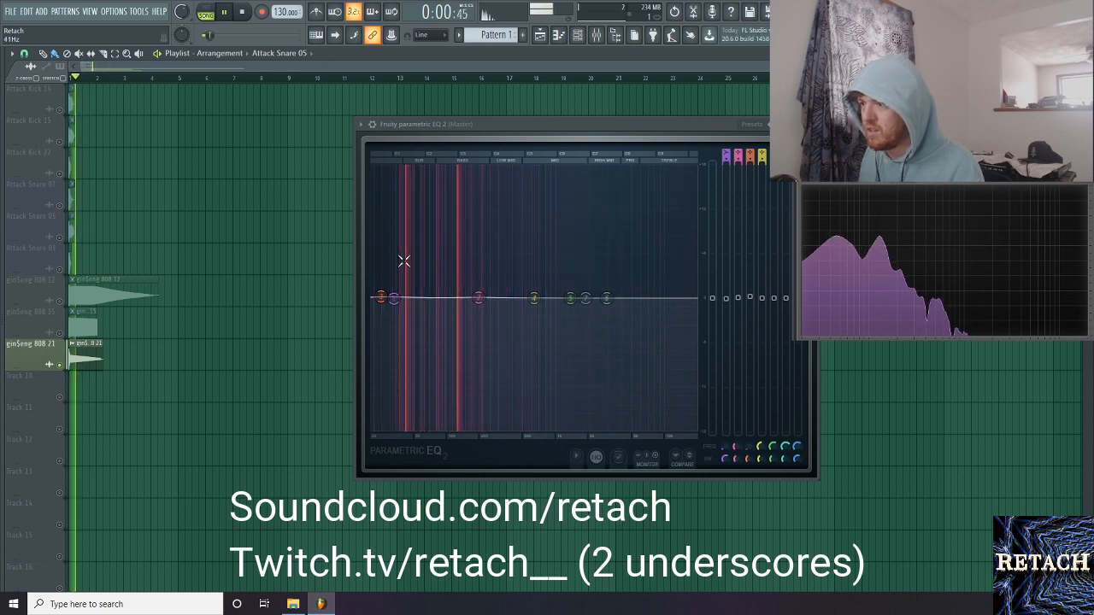
Step: Retune Band 1's key for ginSeng 808 21, then bring up Attack Kick 14's sample settings
right_click(377, 298)
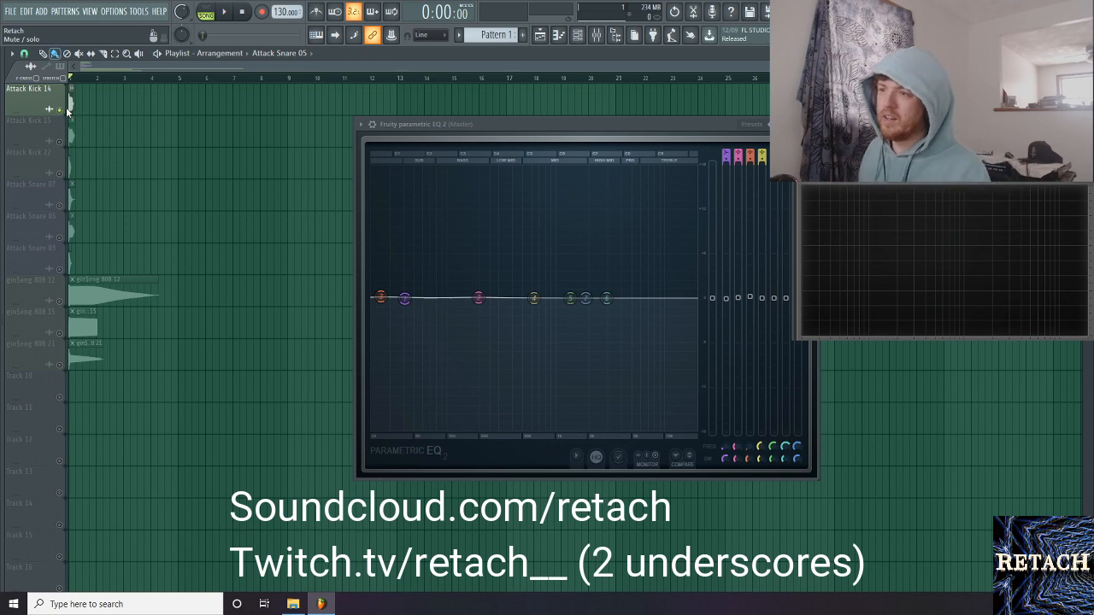
click(28, 90)
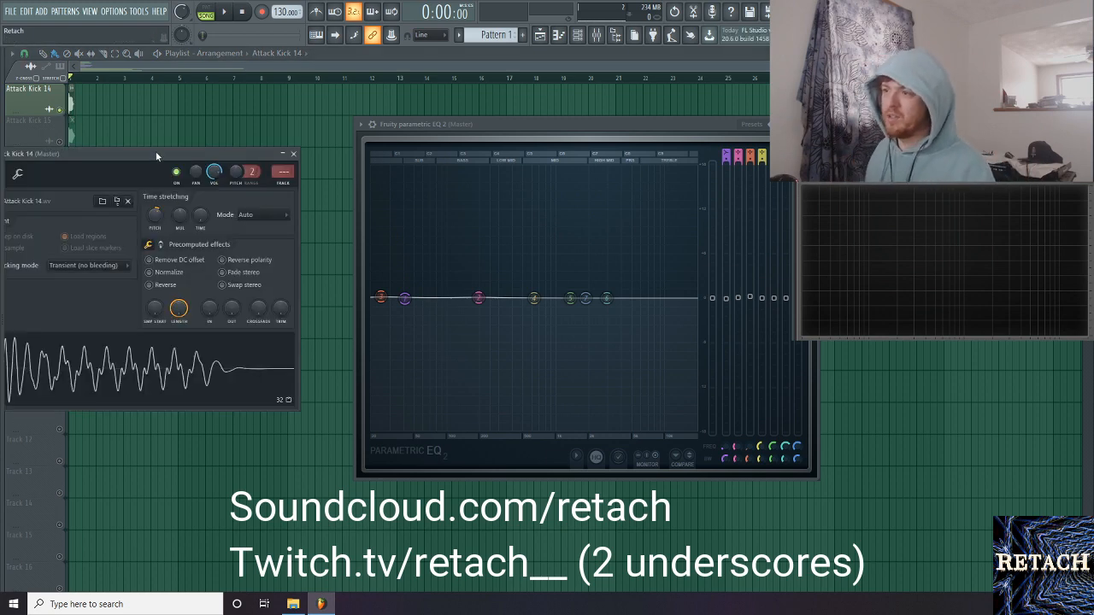